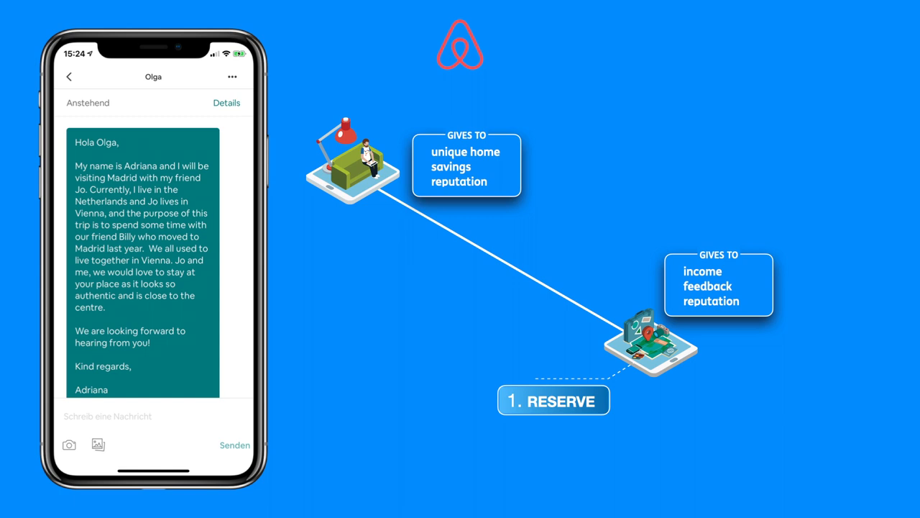
Play the Reserve animation with guest and host icons, 'Gives to' boxes and phone message mockup.
click(227, 103)
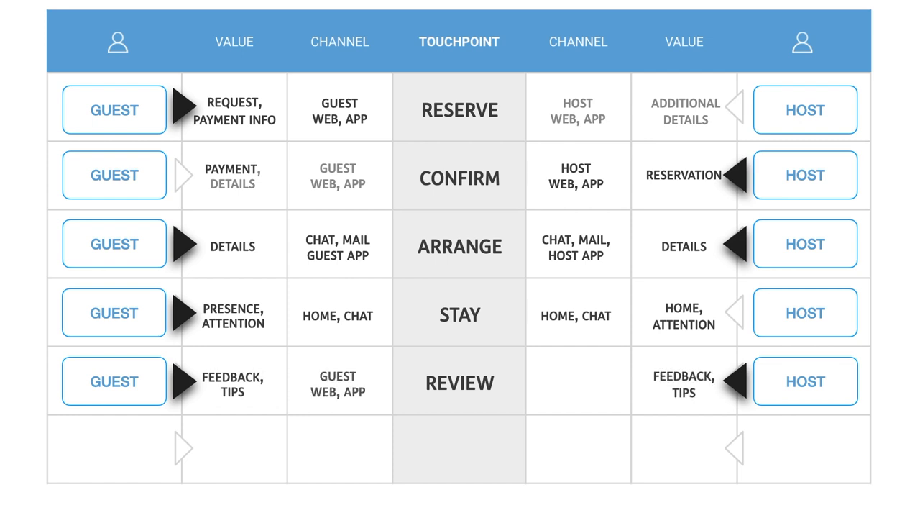
Advance the animation to show 'HOST WEB, APP' in the REVIEW row's host Channel cell.
click(577, 382)
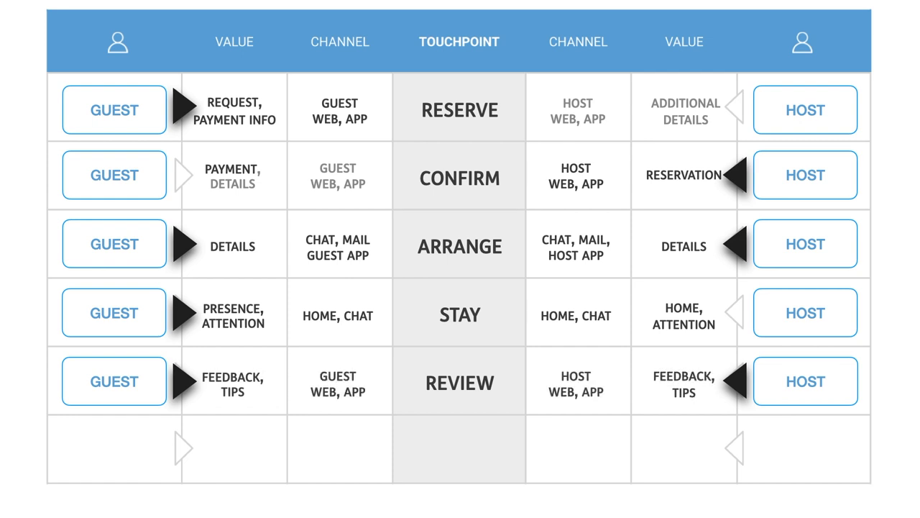